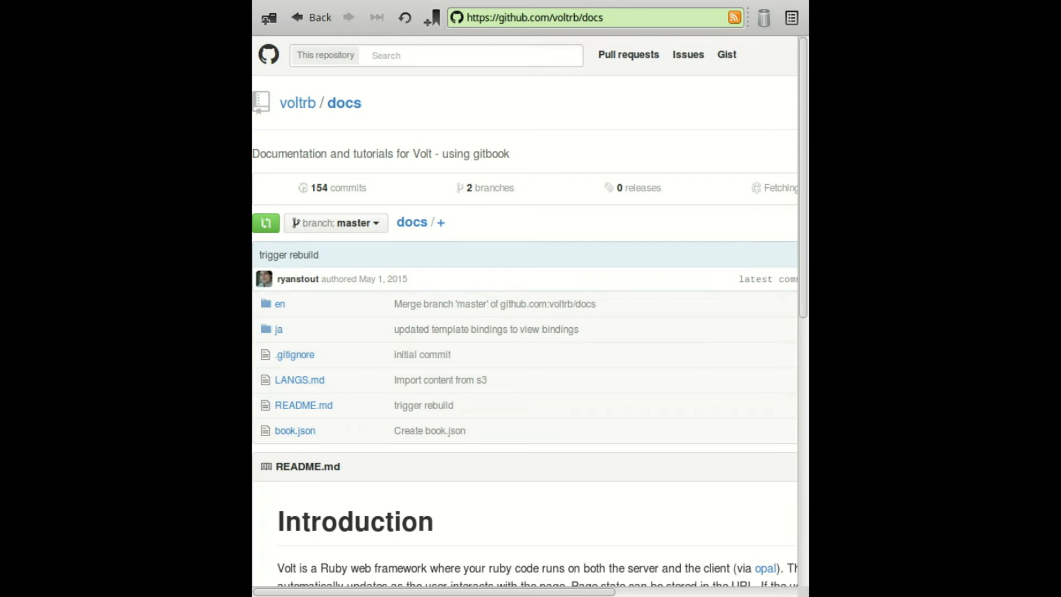
Step: List the ServerStats project files and run 'volt g' to generate the stat task
scroll(down, 3)
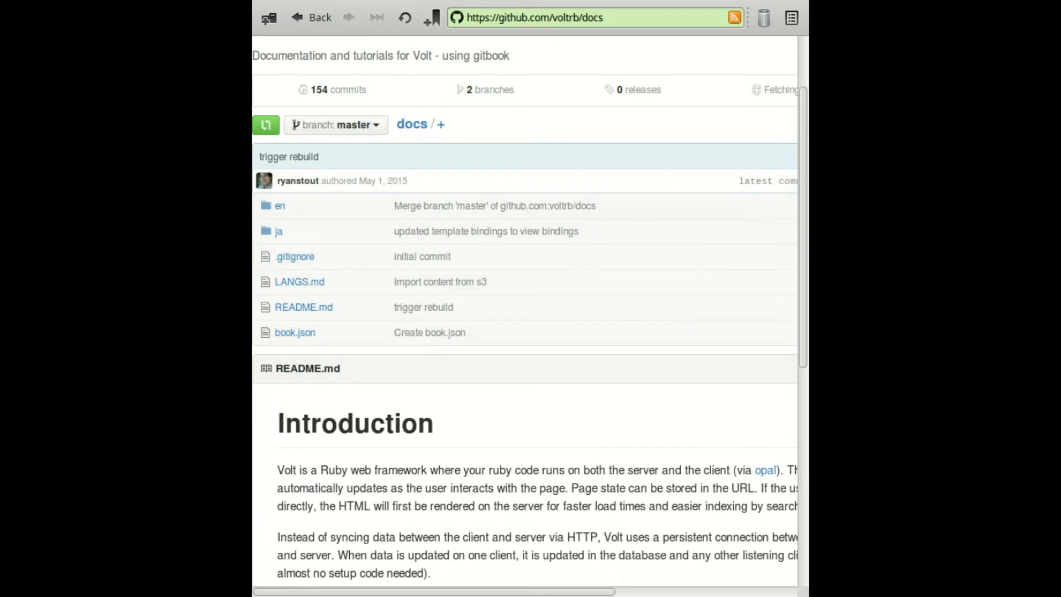
scroll(down, 3)
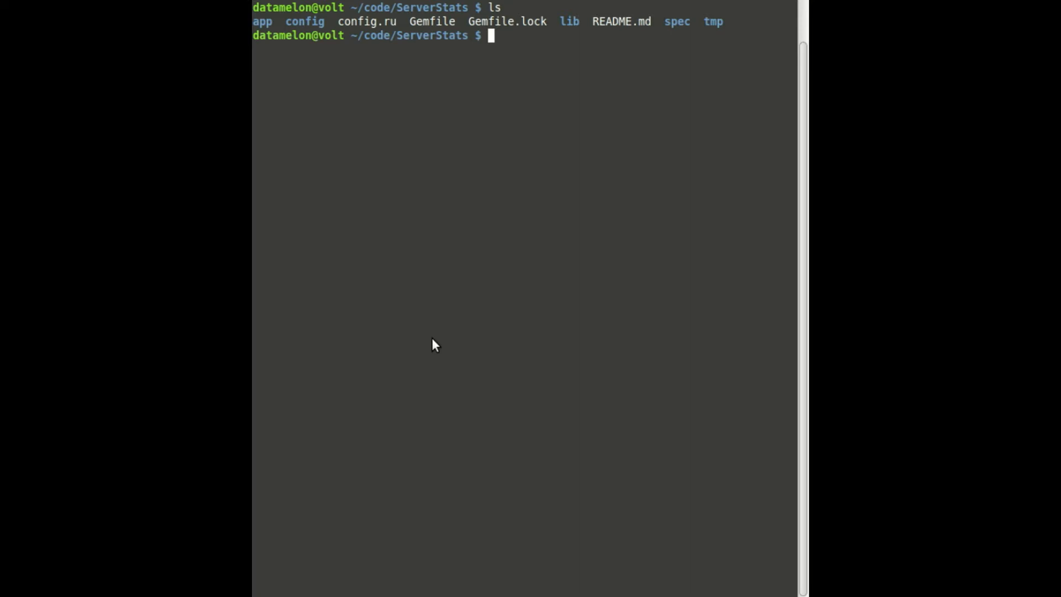
text(volt g task)
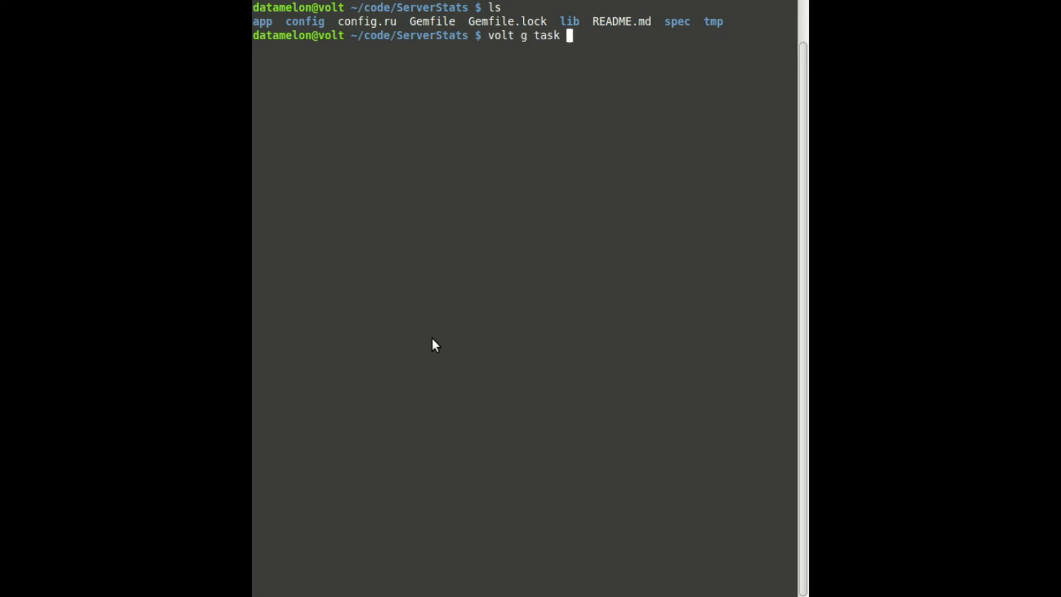
text(state)
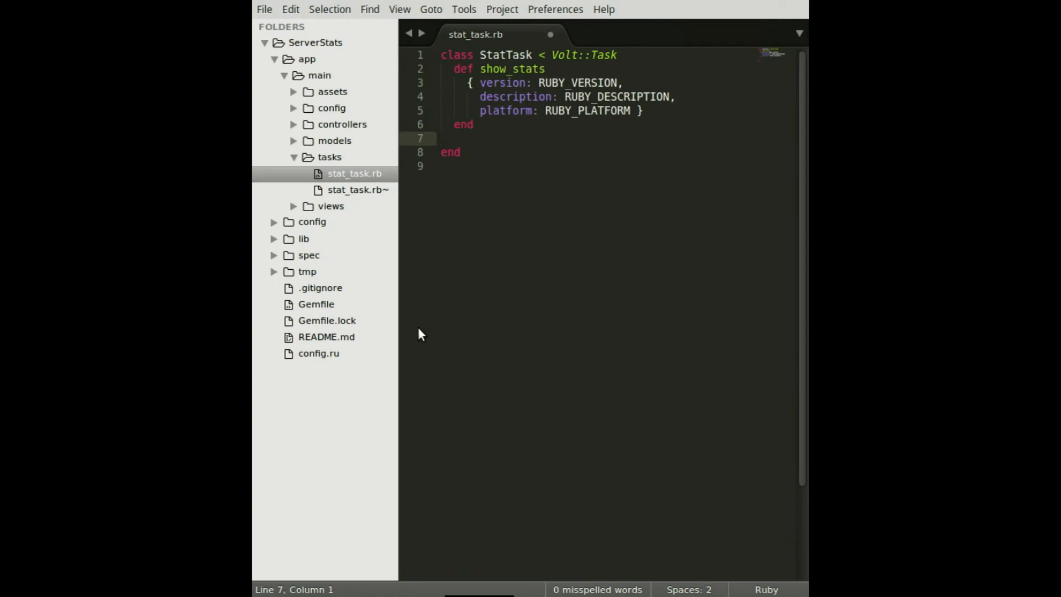
Step: Define show_stats in stat_task.rb returning RUBY_VERSION, RUBY_DESCRIPTION and RUBY_PLATFORM
click(440, 138)
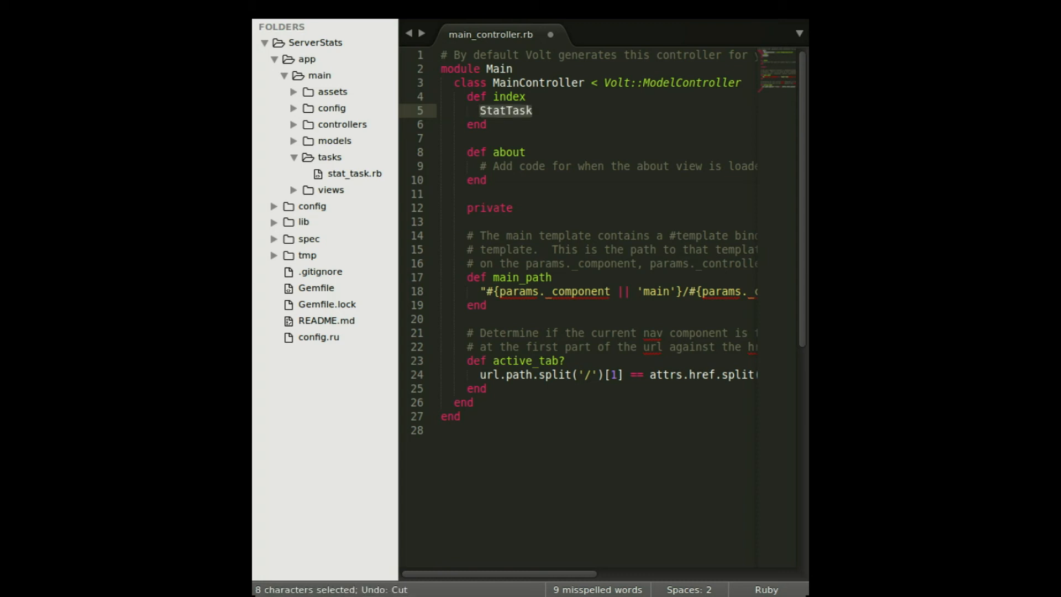
Step: Call StatTask.show_stats inside def index in main_controller.rb
text(.show_stats)
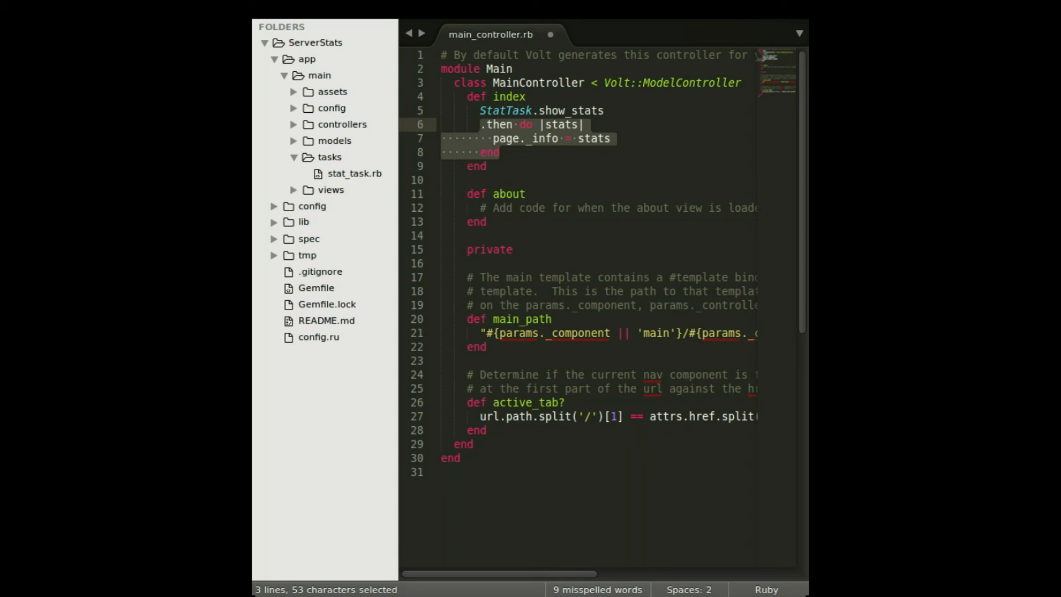
Step: Add a '.fail do |error|' handler storing the error in page._info
text(.fail do |error|)
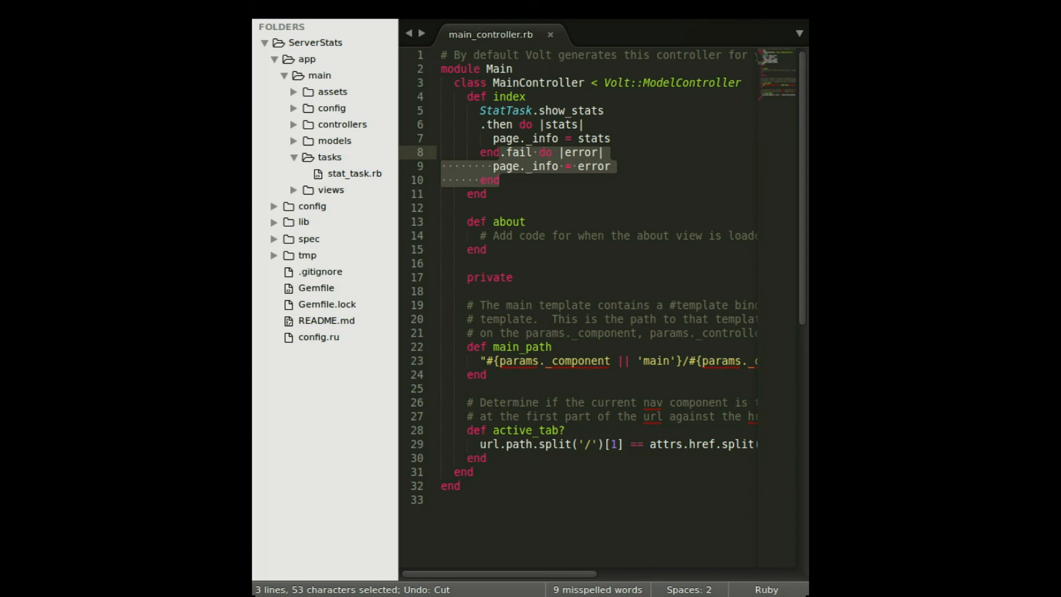